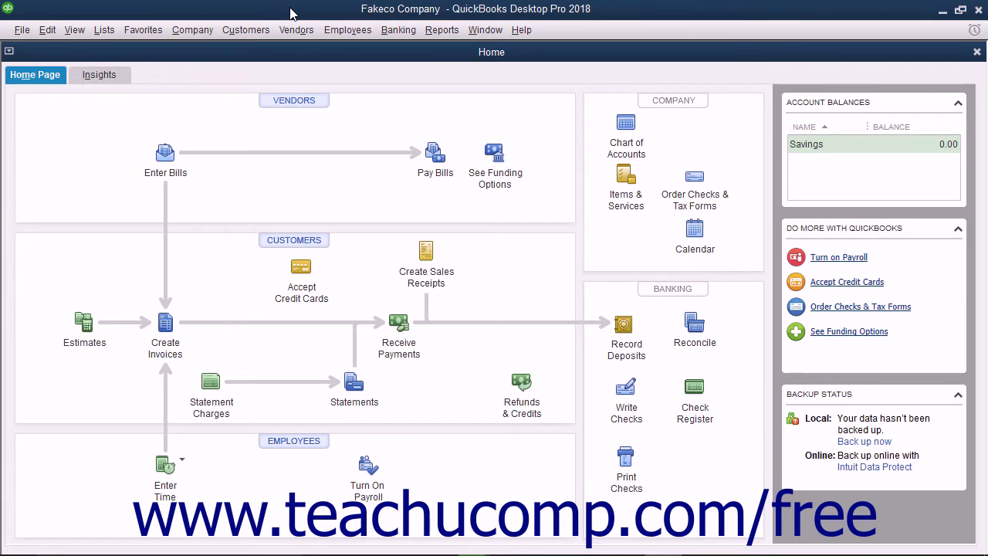
mouse_move(347, 29)
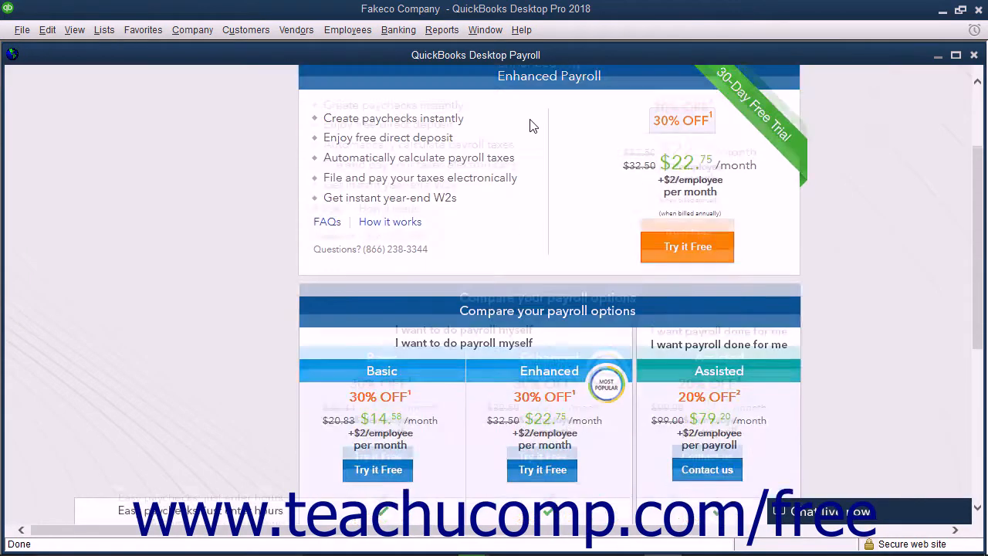
- Scroll through the Basic, Enhanced and Assisted plan comparison and back to the top
scroll("down", 3)
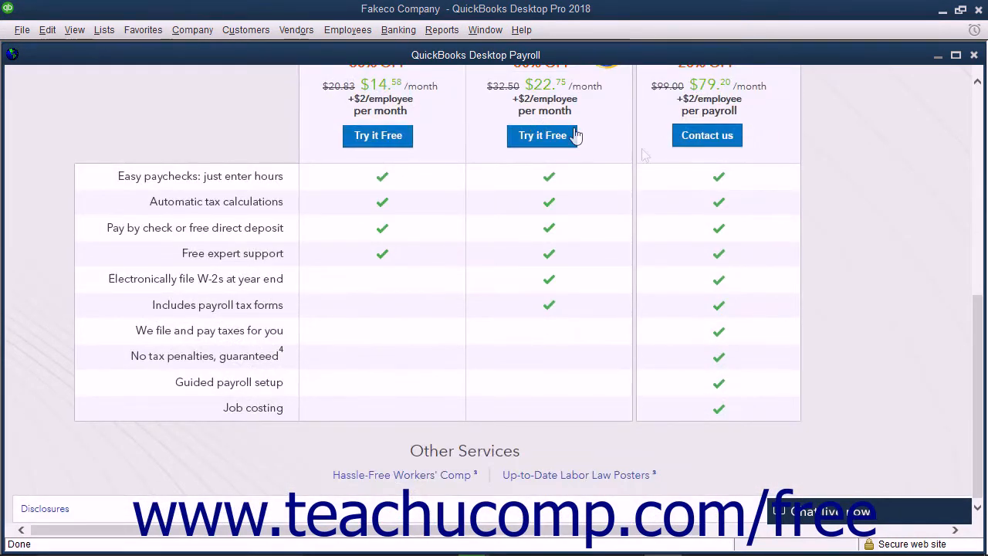
scroll("up", 3)
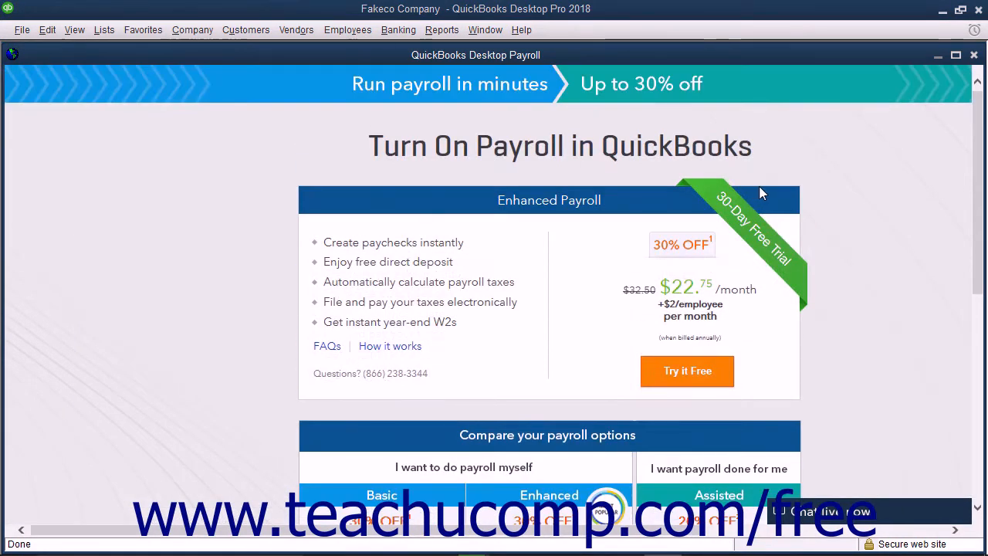
mouse_move(862, 114)
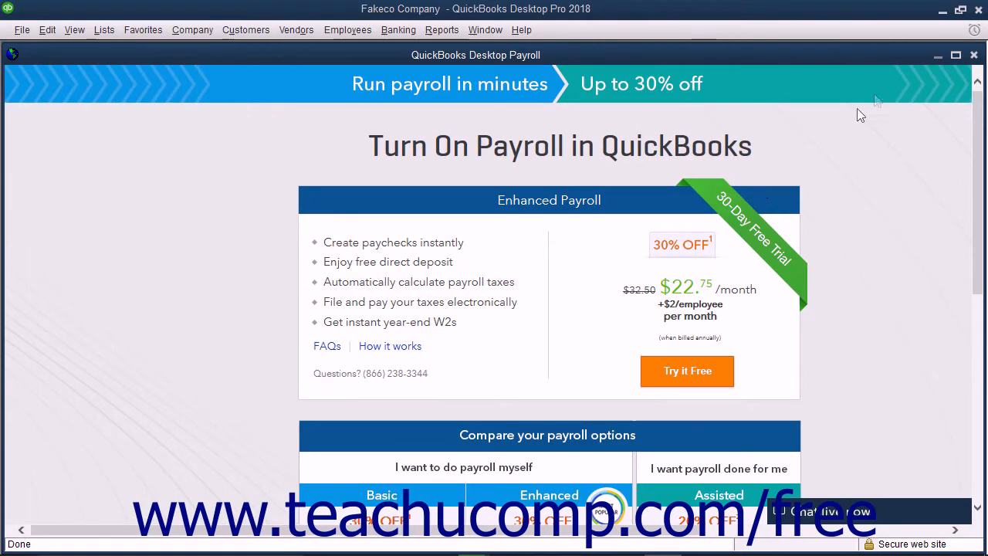
- Reopen the Rock Castle Construction sample company and launch Payroll Setup from the Employees menu
left_click(21, 29)
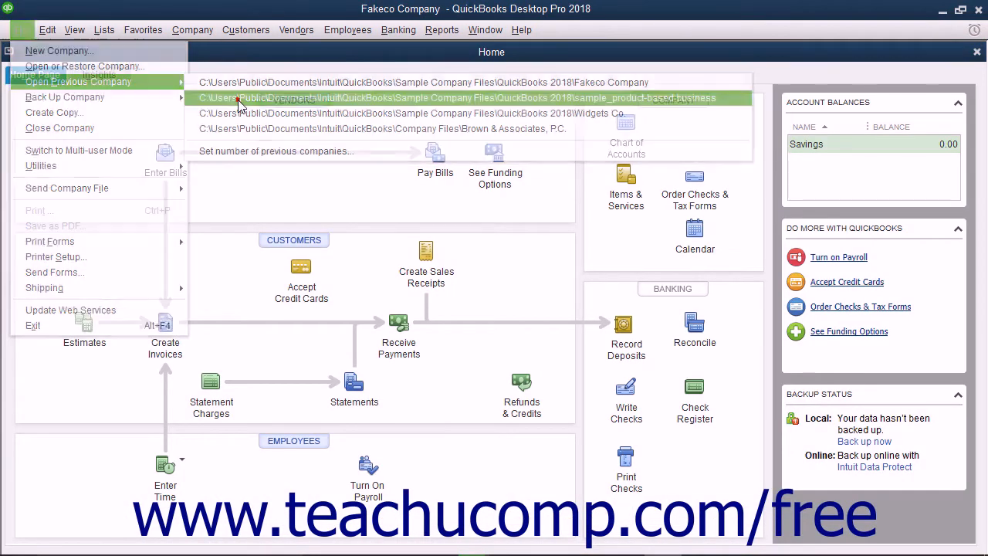
left_click(457, 98)
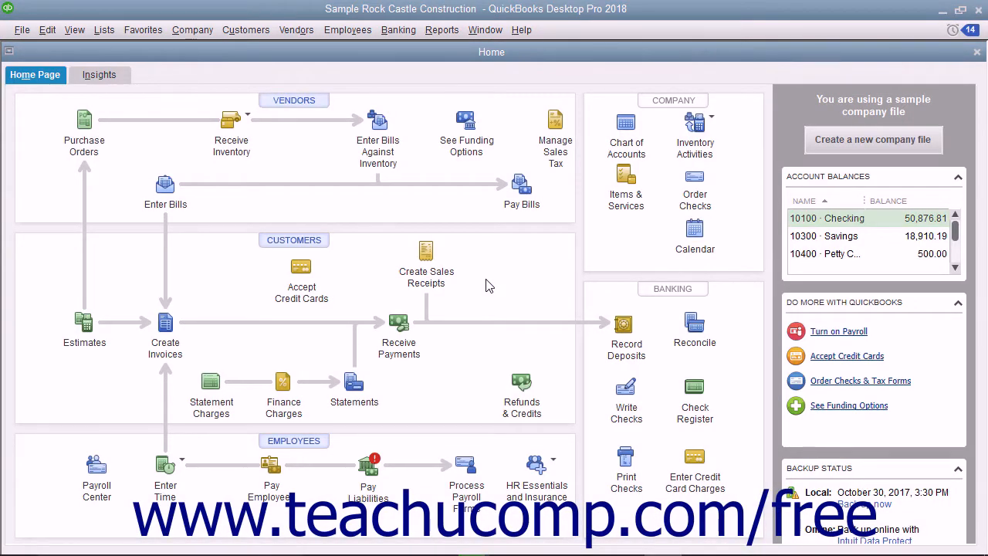
mouse_move(416, 191)
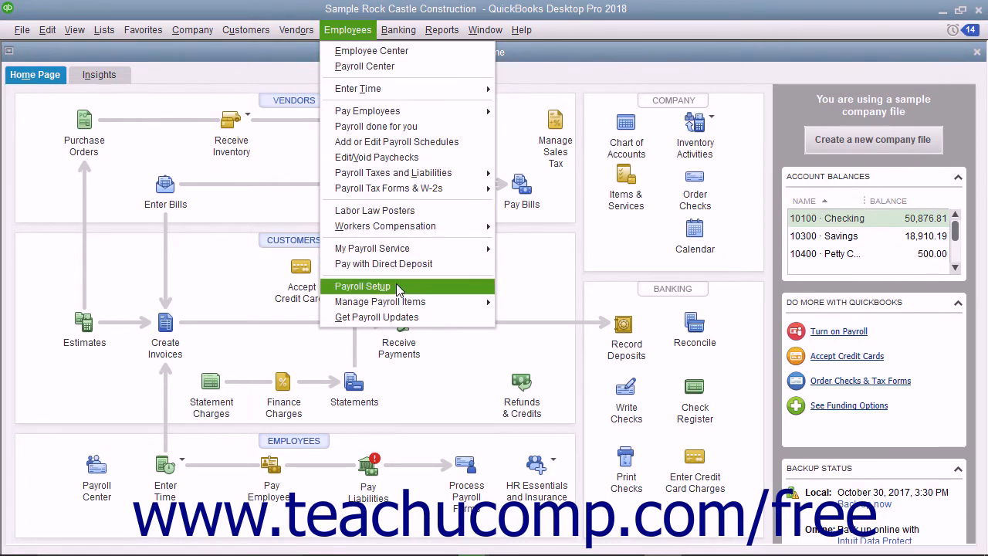
left_click(361, 285)
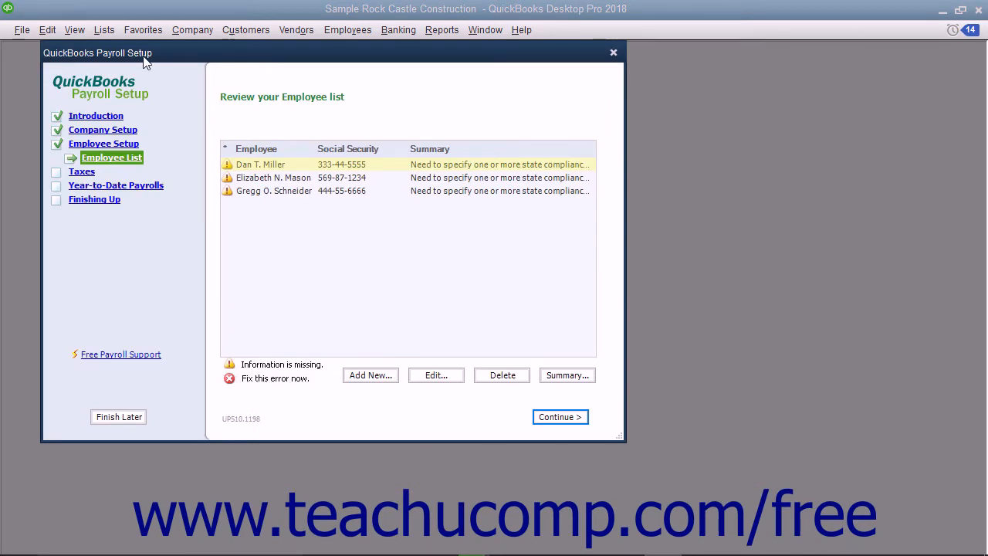
mouse_move(152, 69)
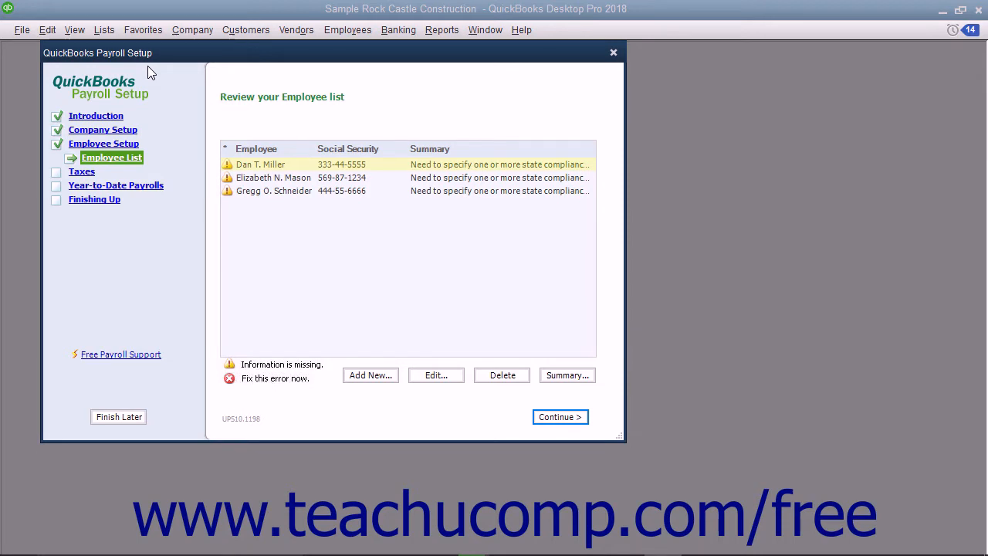
mouse_move(158, 101)
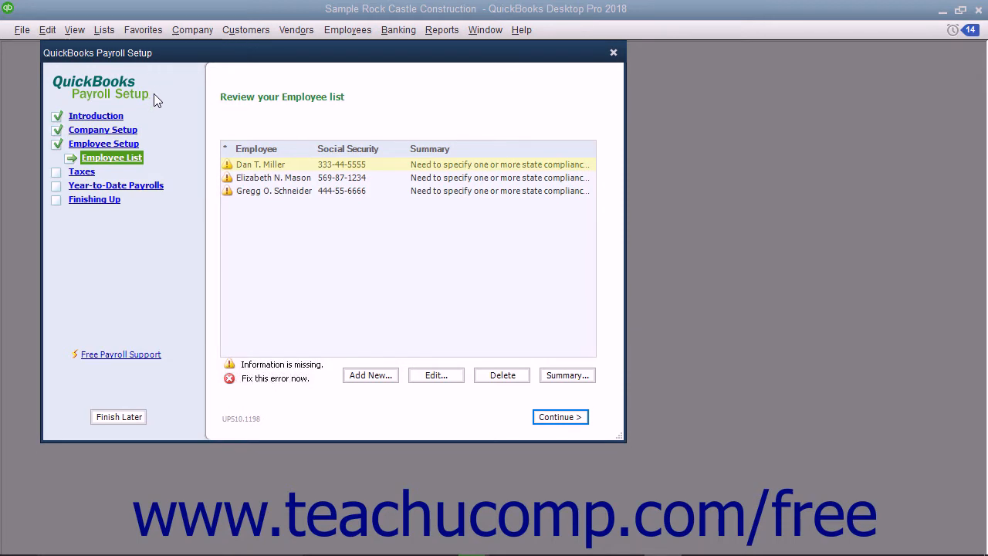
- Leave the payroll setup interview via Finish Later after reviewing the three employees
left_click(615, 52)
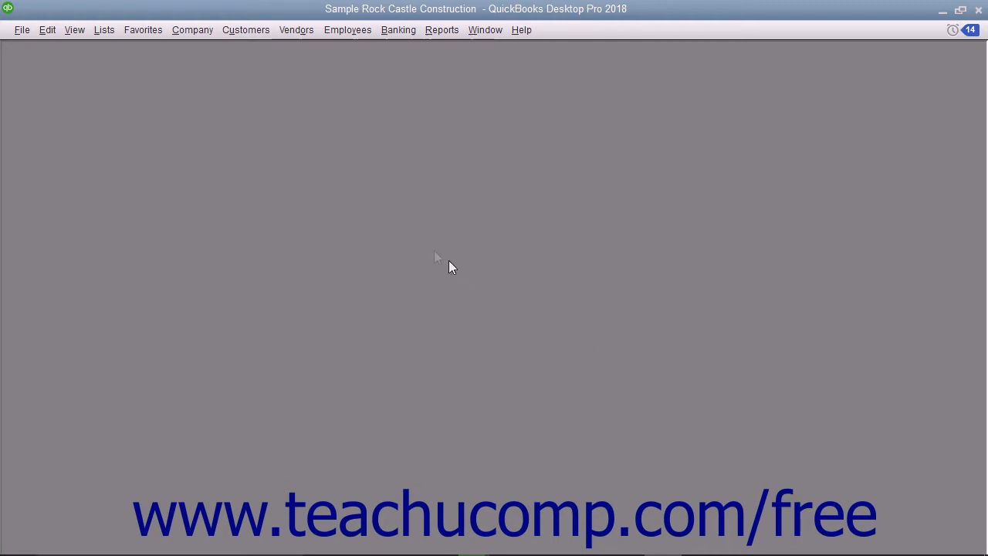
- Show My Company, enter the Enhanced Payroll service and dismiss the payroll update warning
left_click(191, 29)
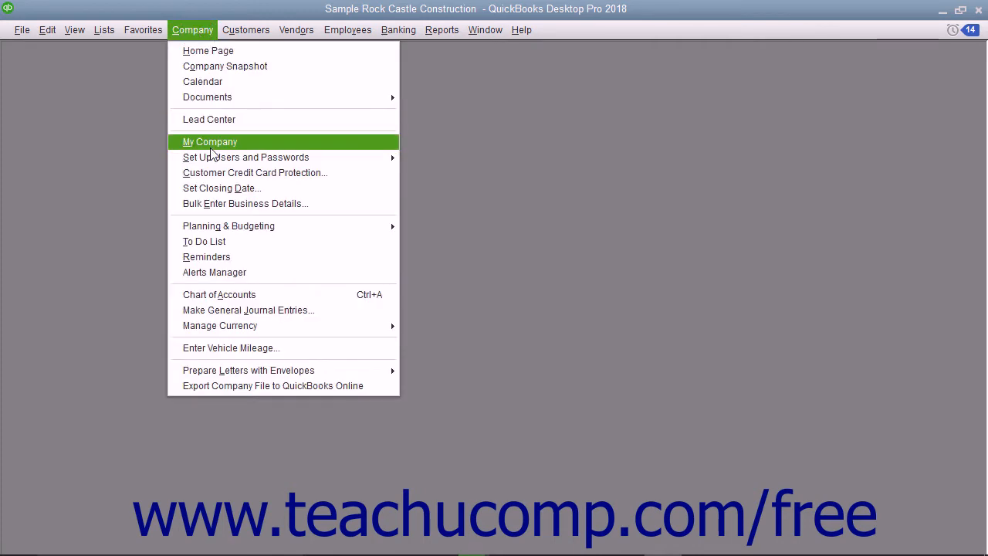
left_click(210, 142)
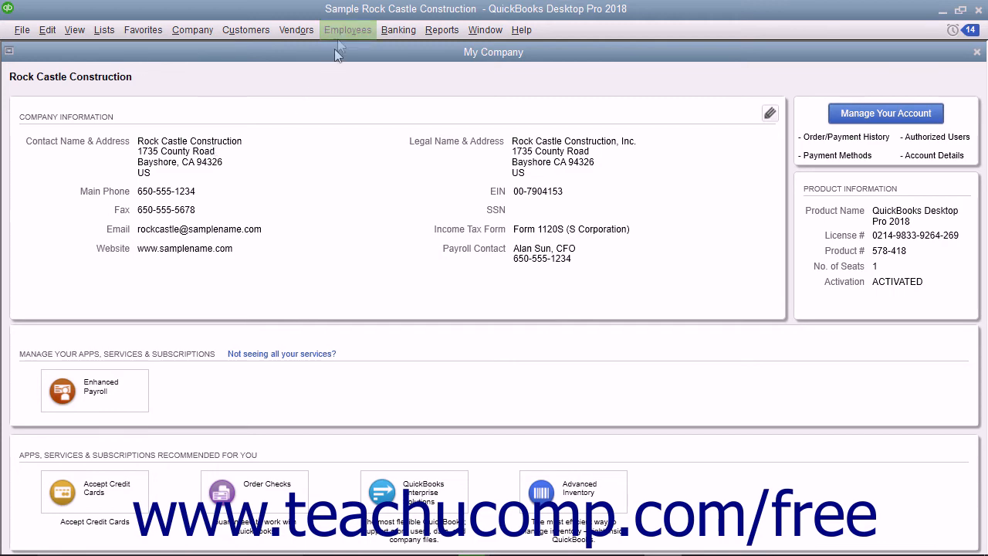
left_click(347, 29)
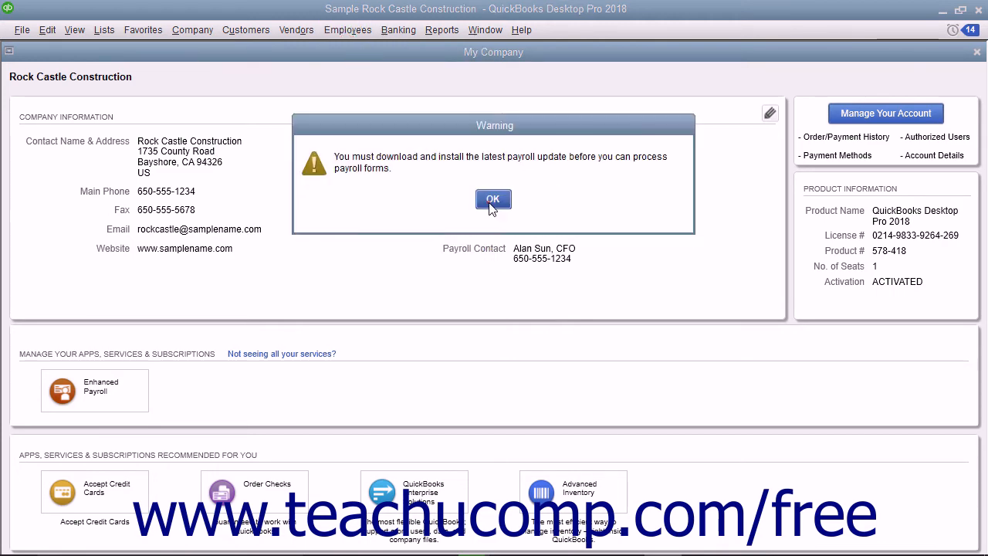
left_click(493, 199)
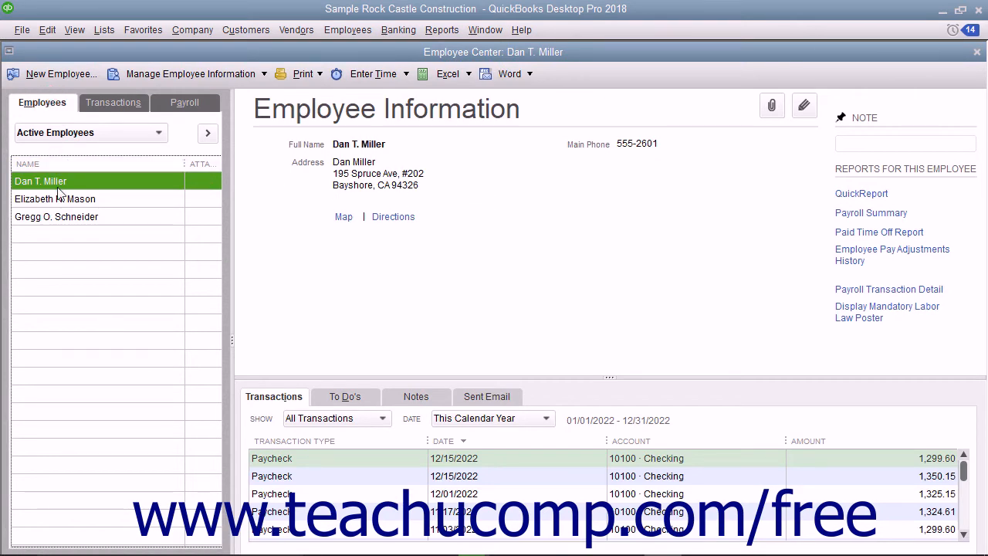
mouse_move(55, 185)
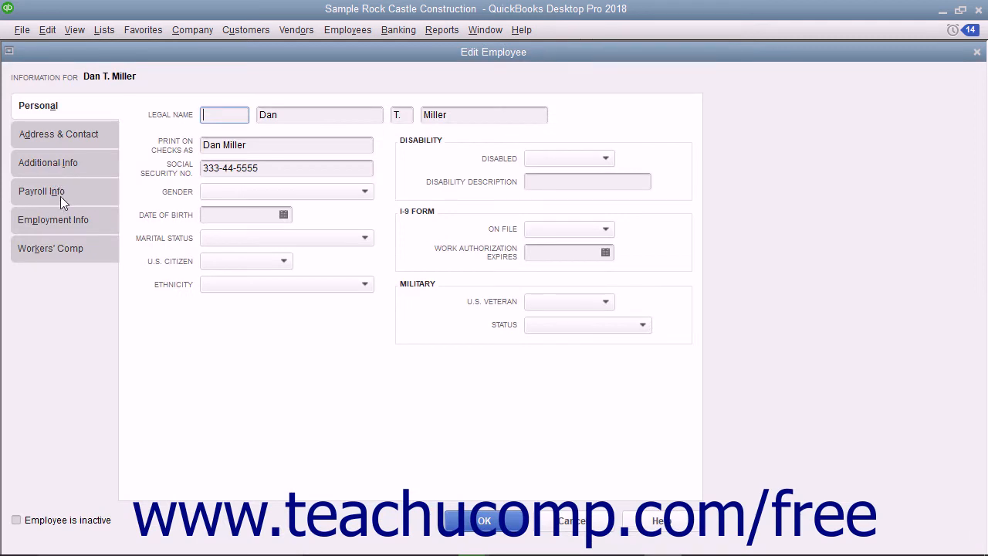
- View Dan T. Miller's Payroll Info with biweekly schedule, $41,500 salary and health insurance deduction
left_click(40, 192)
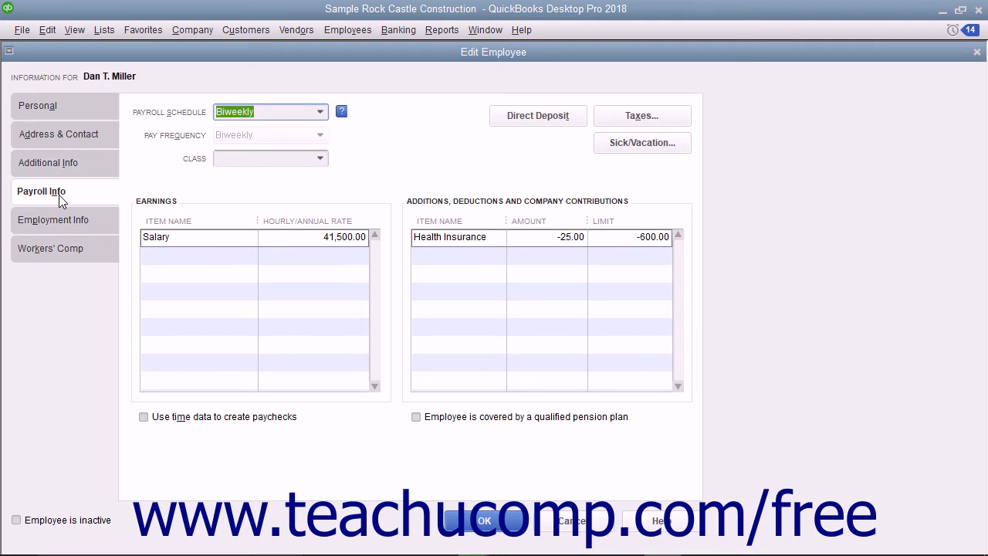
mouse_move(86, 201)
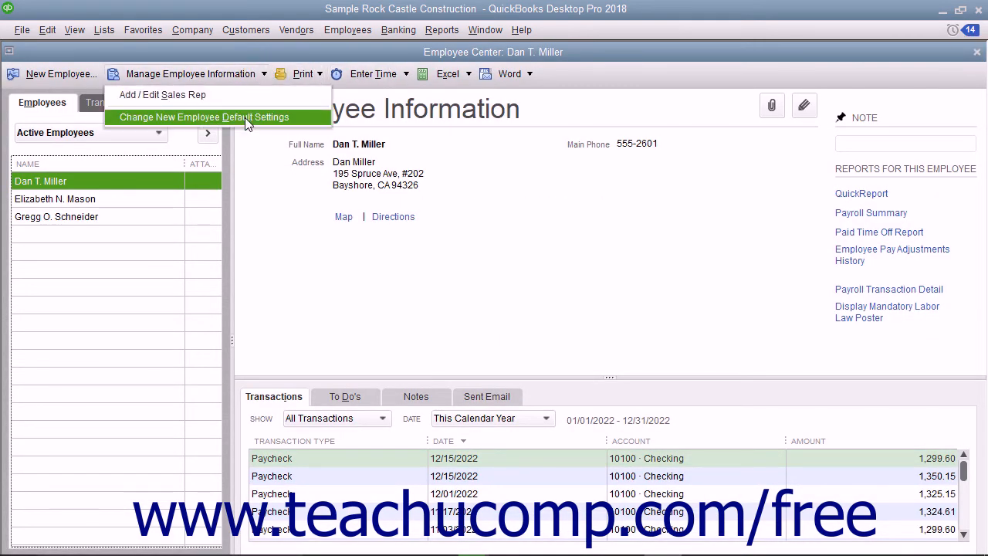
left_click(202, 117)
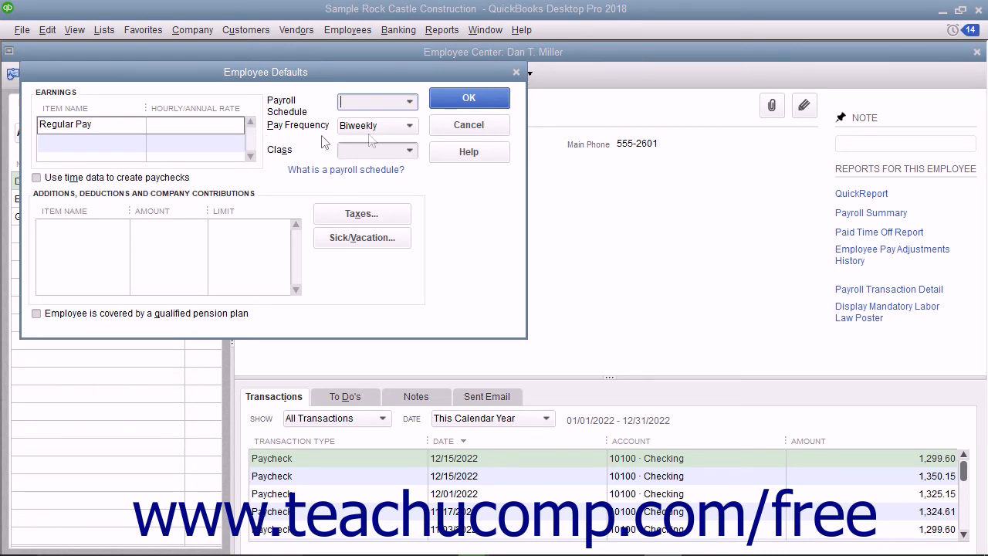
left_click(469, 124)
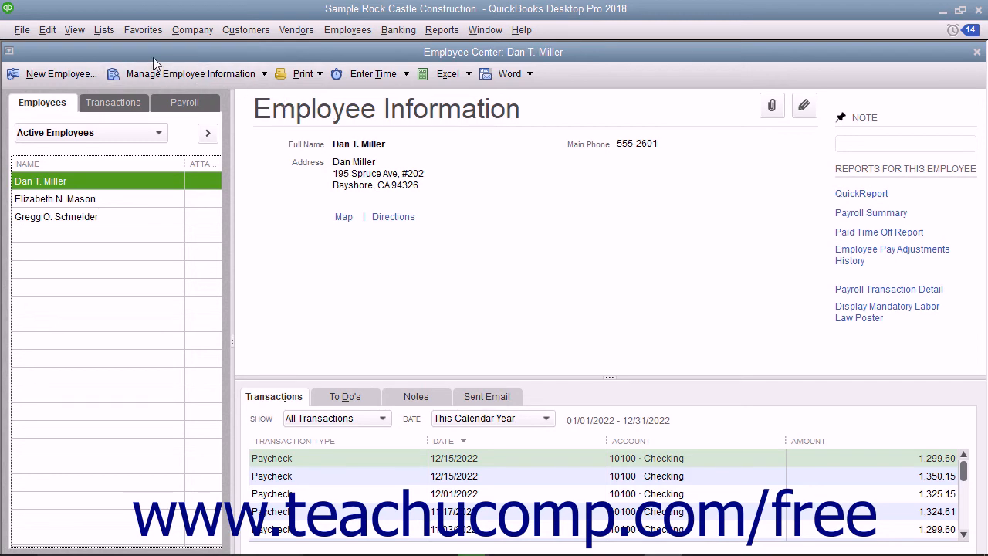
- Bring up the Payroll Item List with salary, hourly wage, deduction and tax items
left_click(104, 29)
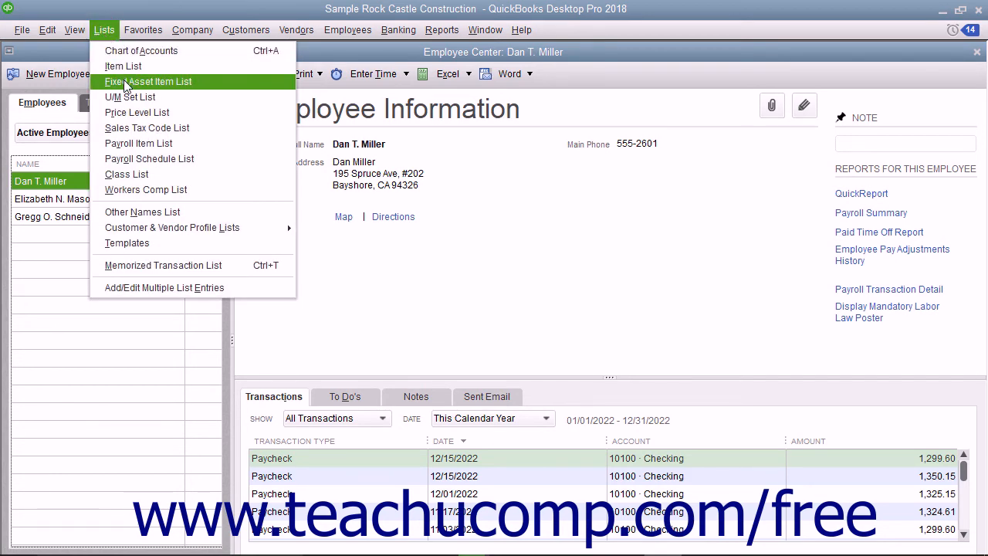
left_click(139, 142)
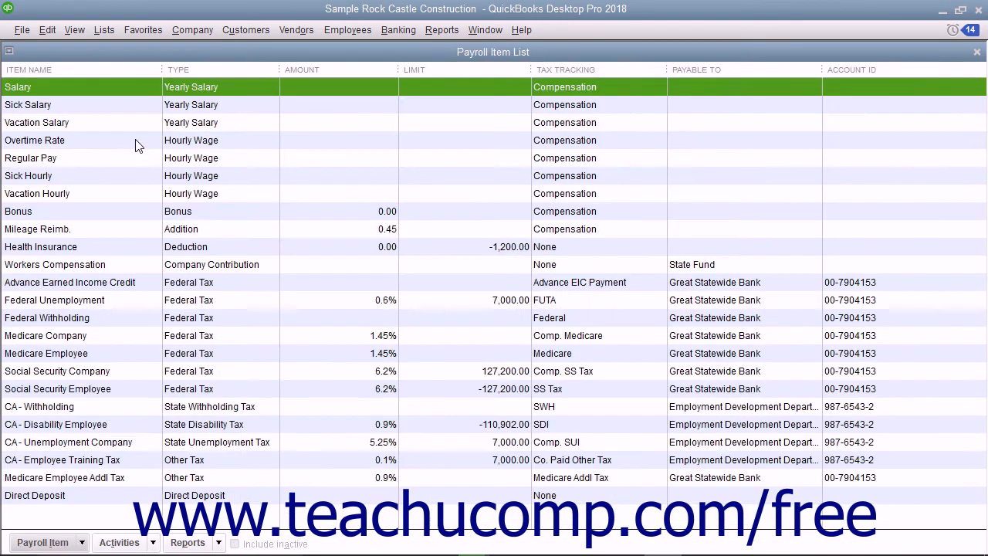